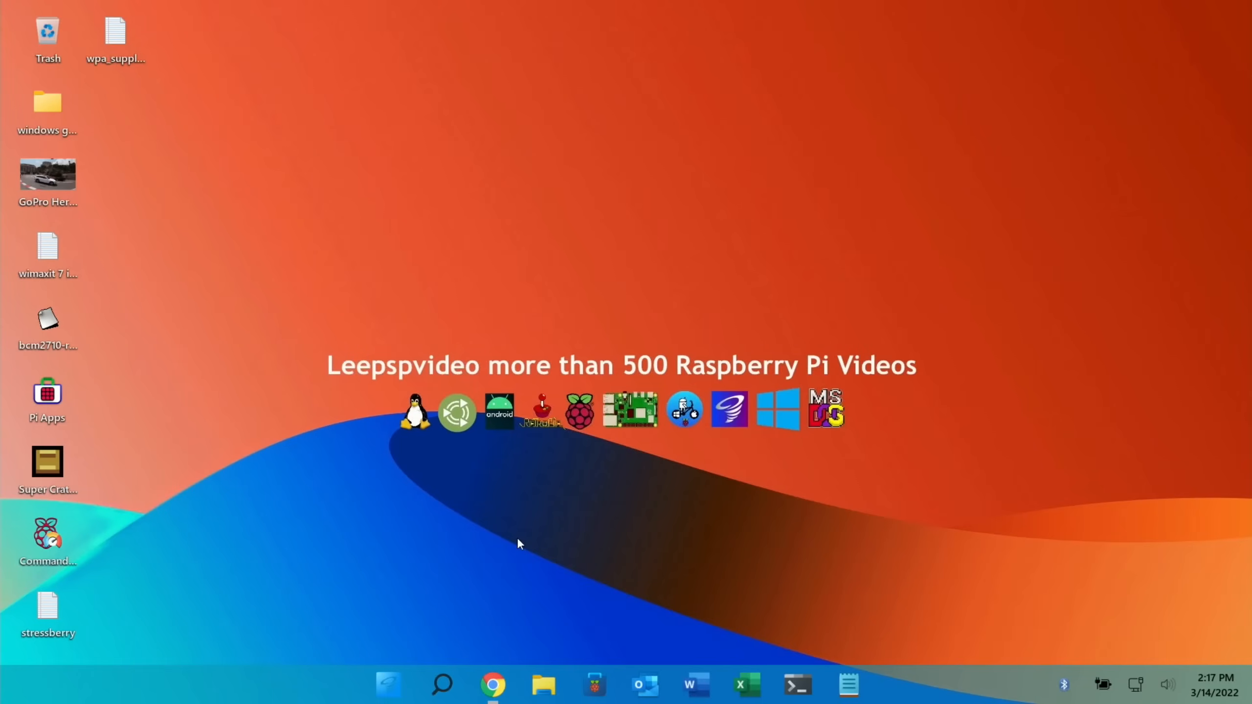
Switch Chrome to the CM4 flashing guide and scroll to the IO board jumper and USB cable steps
{"action": "left_click", "coordinate": [493, 684]}
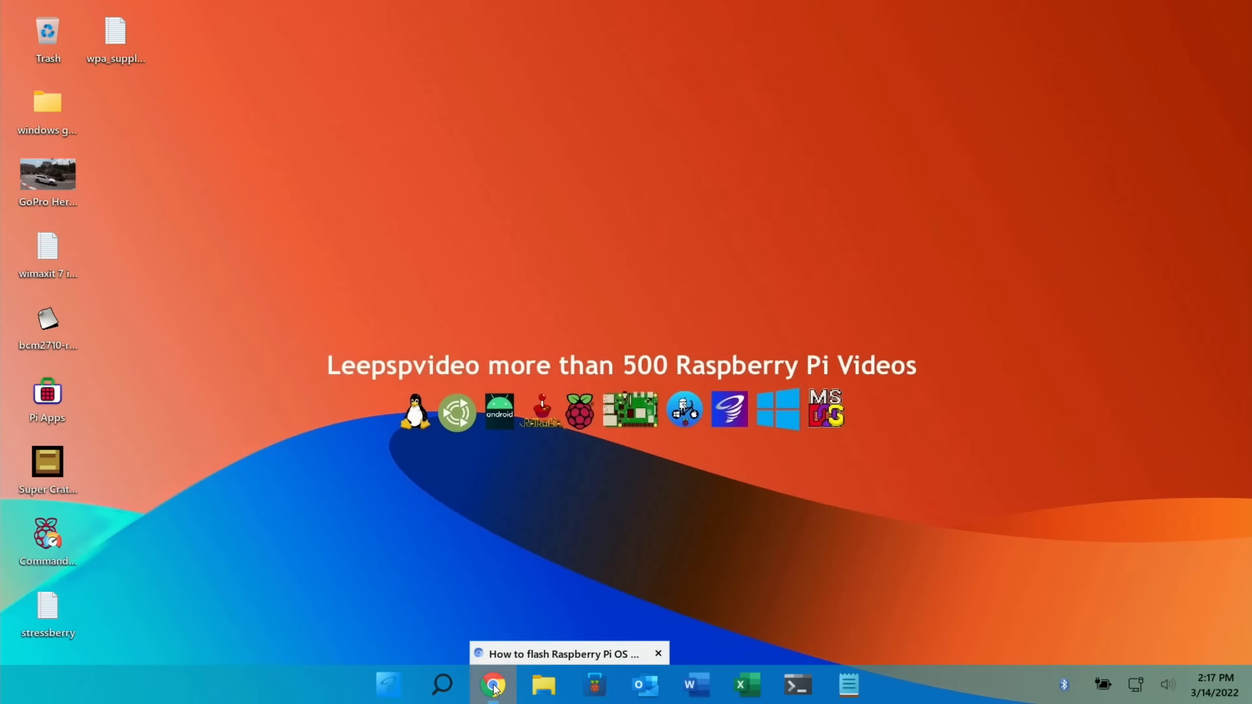
{"action": "left_click", "coordinate": [494, 686]}
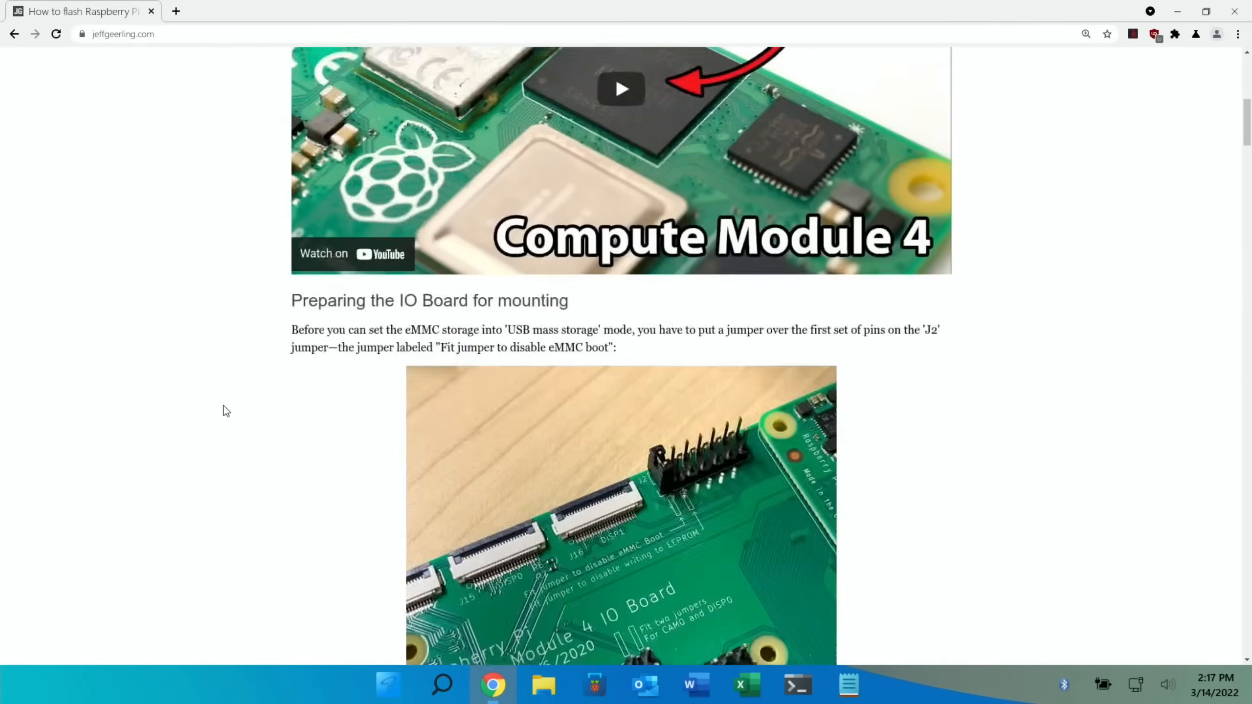
{"action": "scroll", "scroll_direction": "down", "scroll_amount": 3}
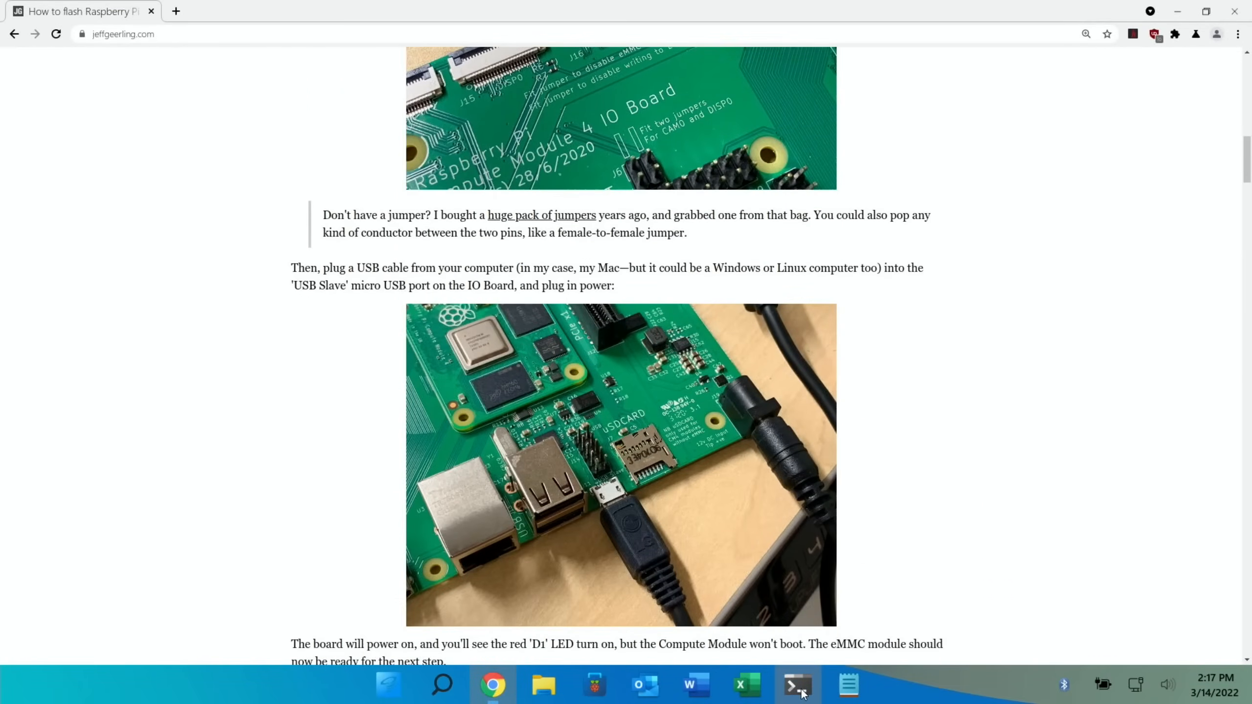
Run 'sudo ./rpiboot' in Terminal to serve the Compute Module's eMMC boot stage
{"action": "left_click", "coordinate": [797, 685]}
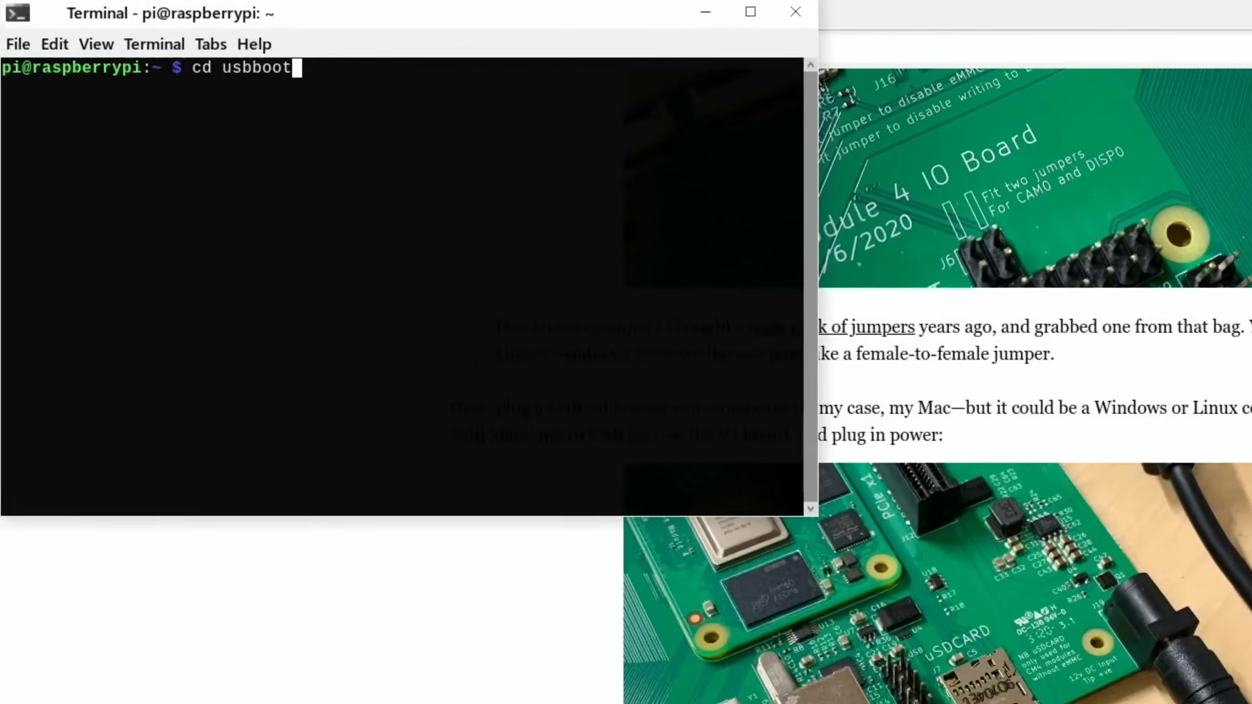
{"action": "type", "text": "sudo ./rpiboot"}
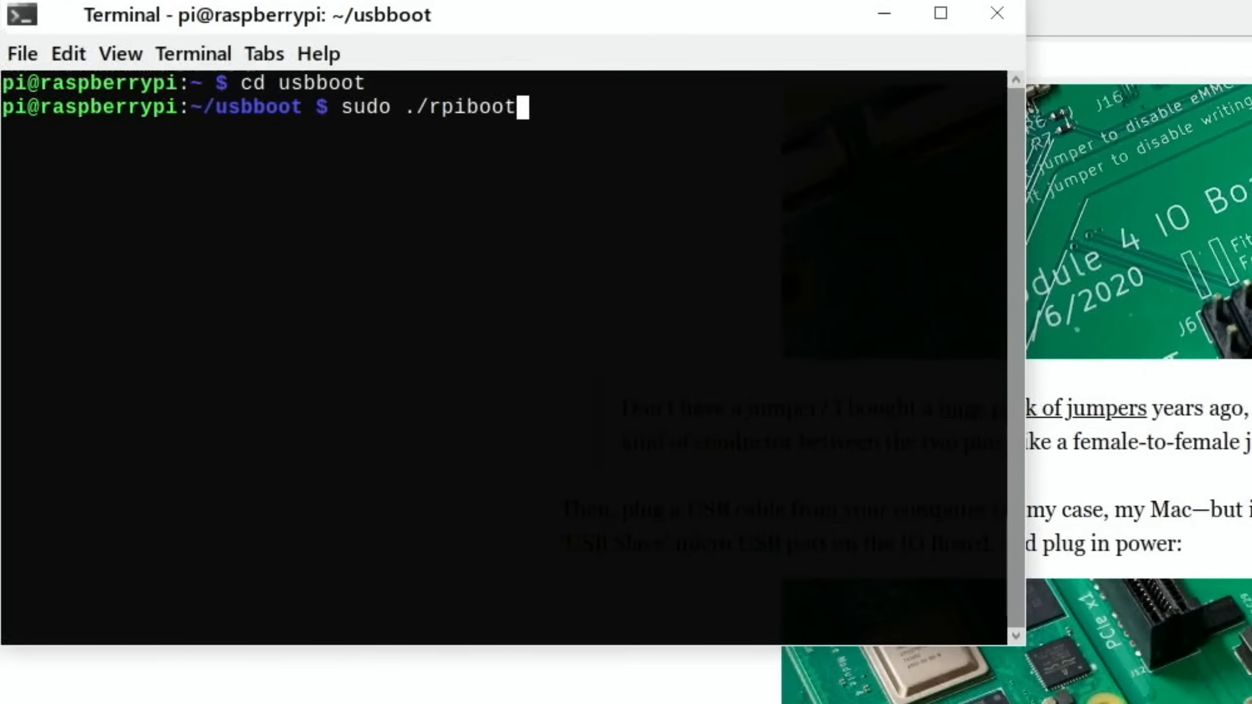
{"action": "key", "text": "Return"}
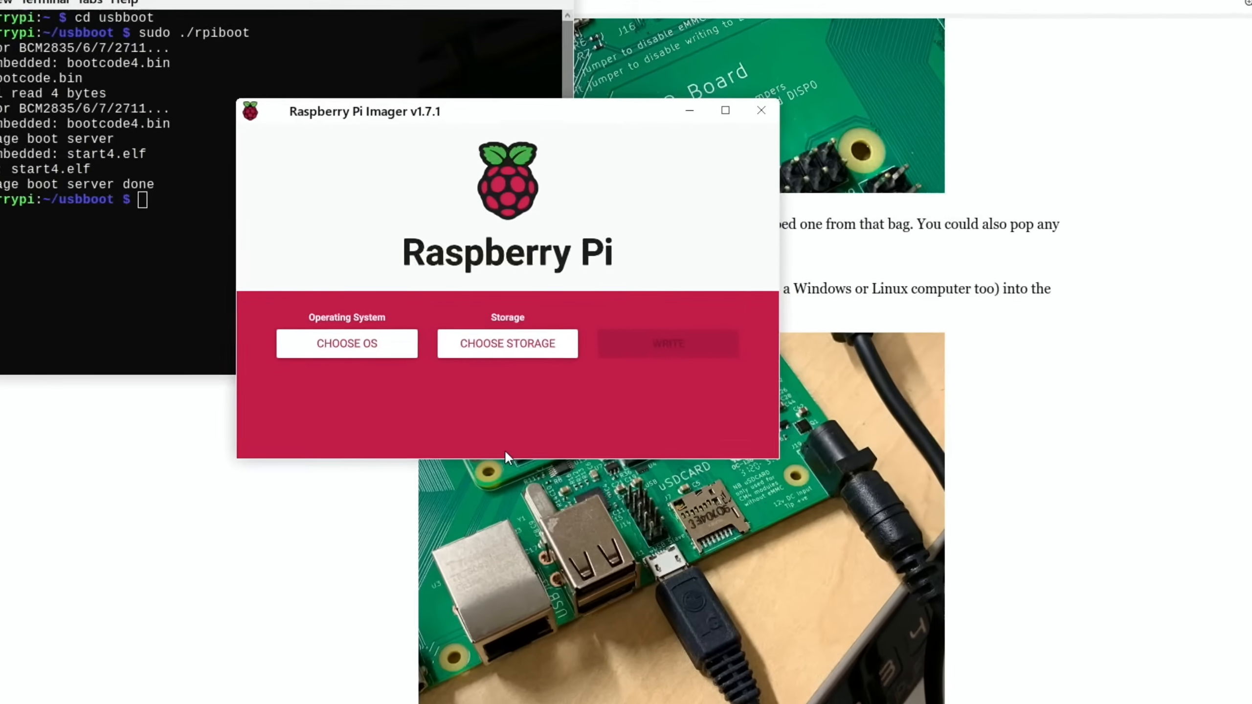
Write the Erase option to the 31.3 GB RPi-MSD-0001 drive, confirm, and dismiss the success message
{"action": "left_click", "coordinate": [347, 344]}
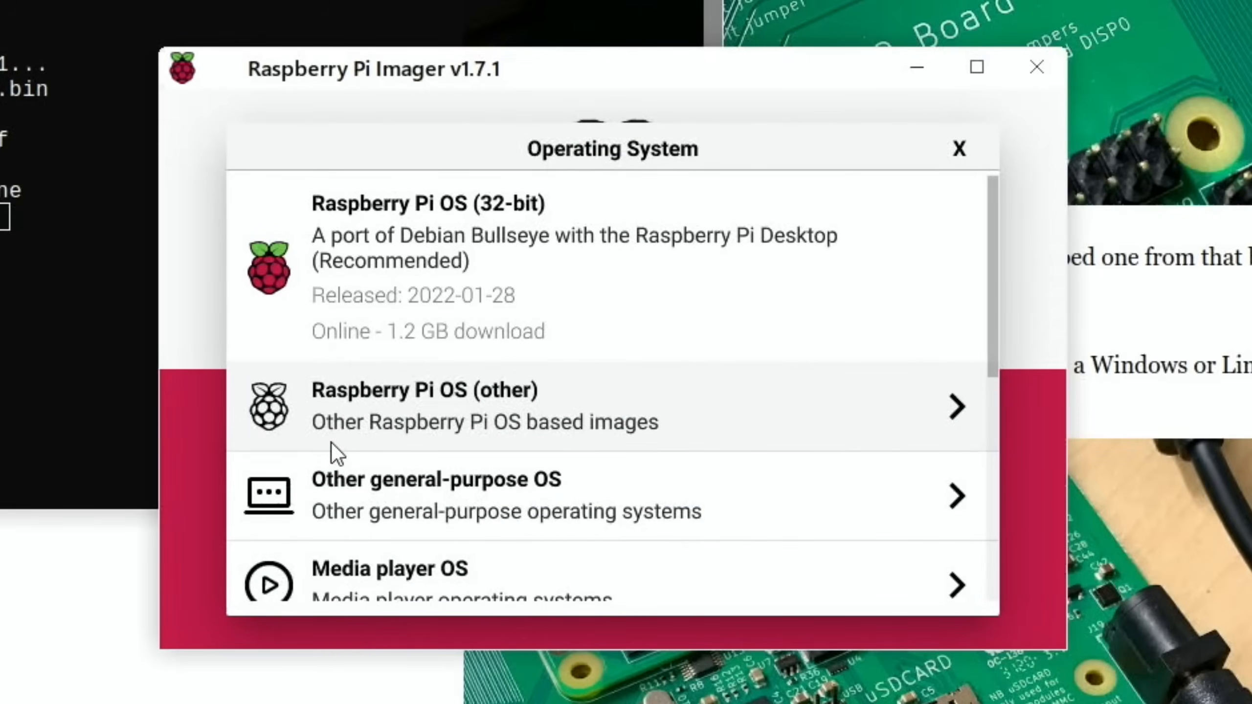
{"action": "scroll", "scroll_direction": "down", "scroll_amount": 3}
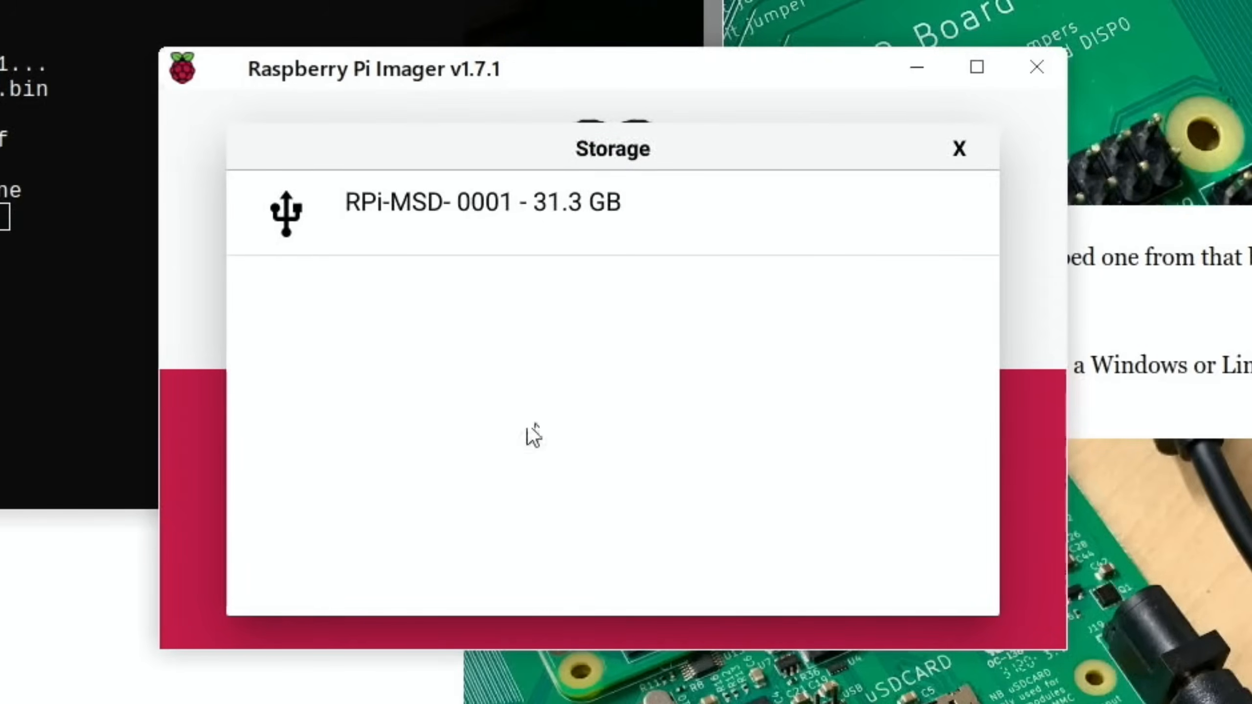
{"action": "left_click", "coordinate": [447, 202]}
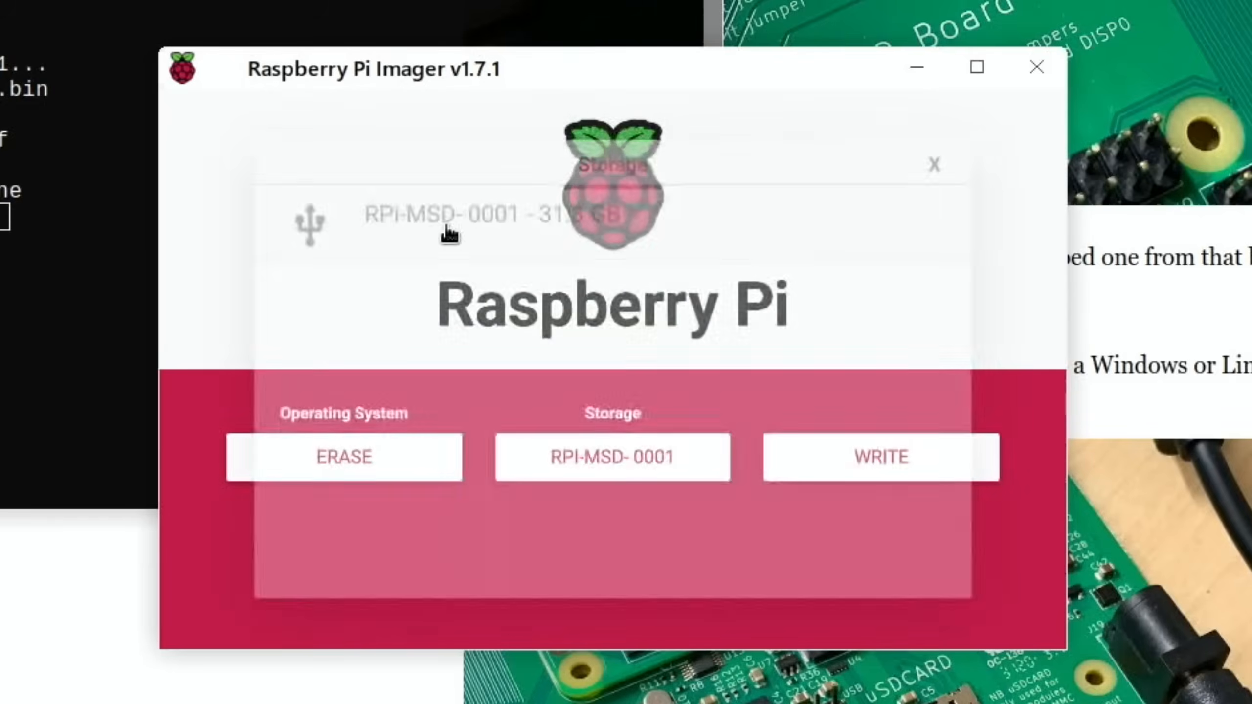
{"action": "left_click", "coordinate": [884, 457]}
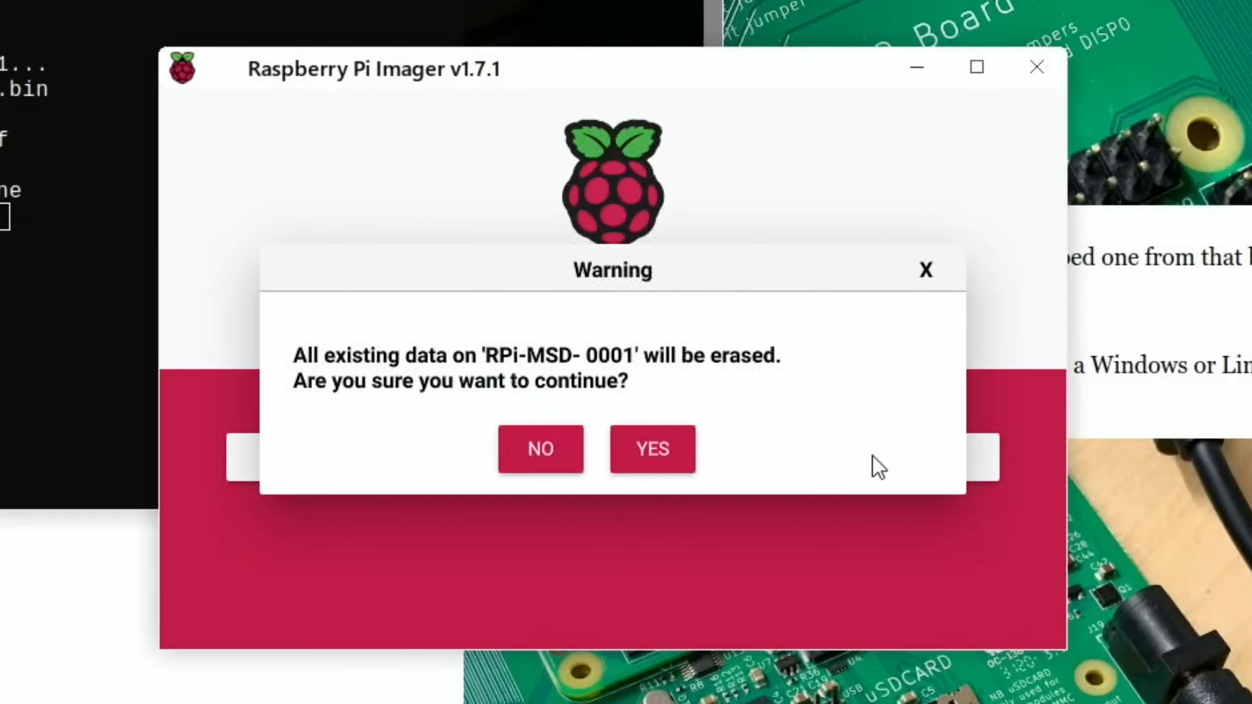
{"action": "left_click", "coordinate": [652, 449]}
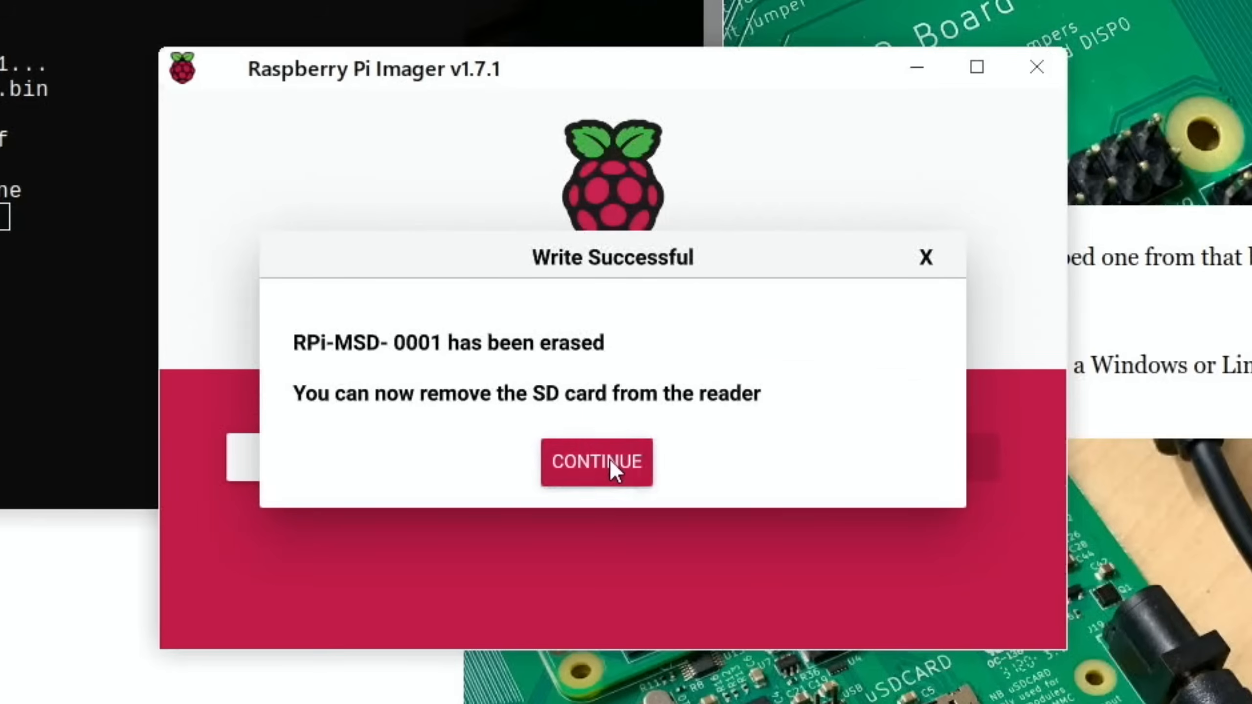
{"action": "left_click", "coordinate": [597, 463]}
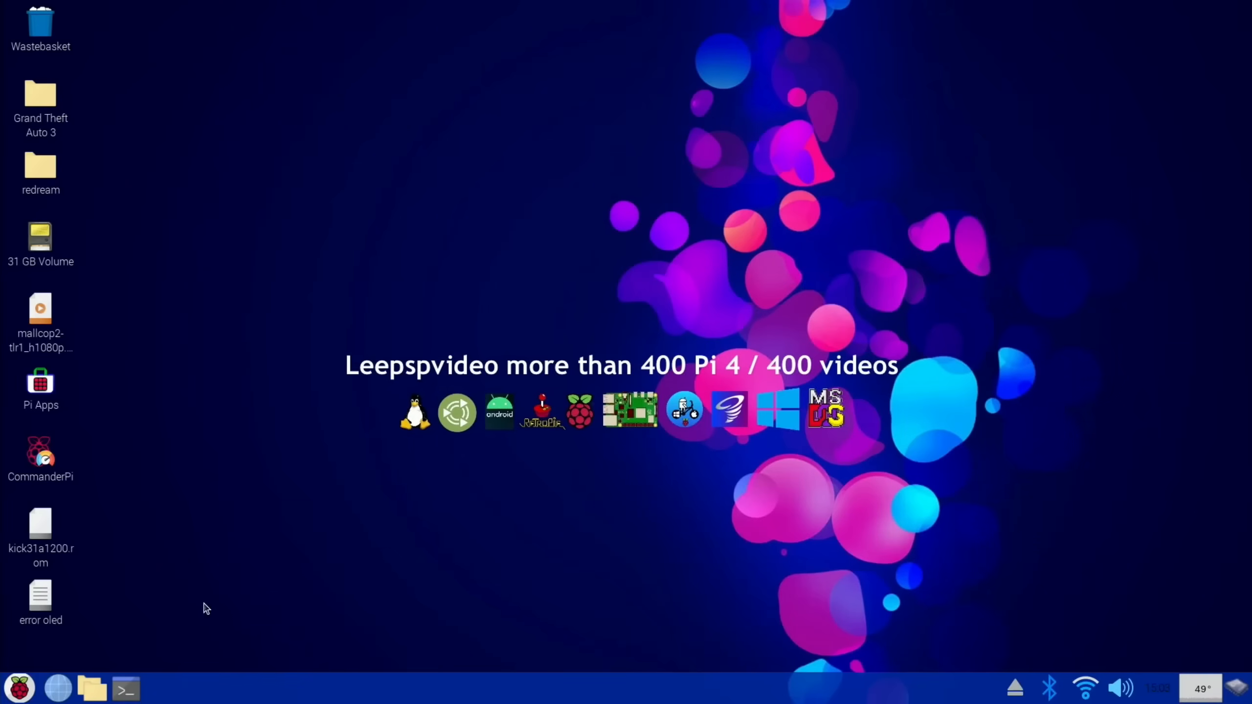
{"action": "left_click", "coordinate": [19, 689]}
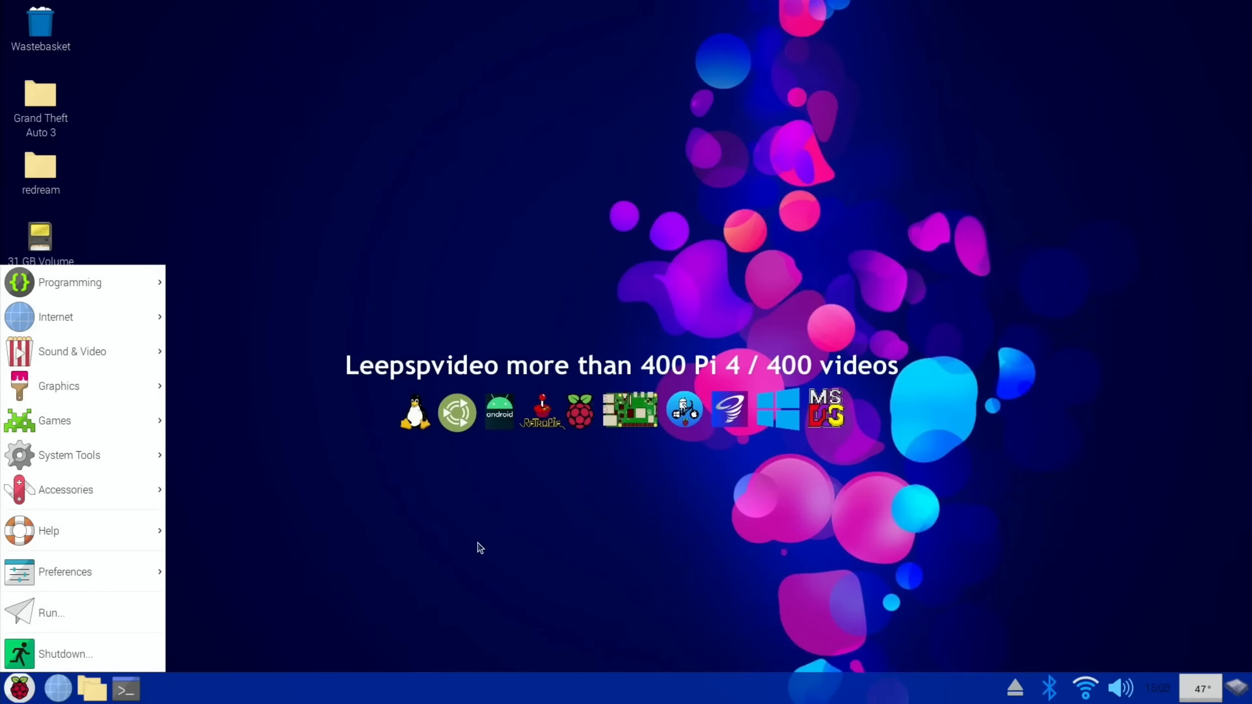
{"action": "mouse_move", "coordinate": [1067, 623]}
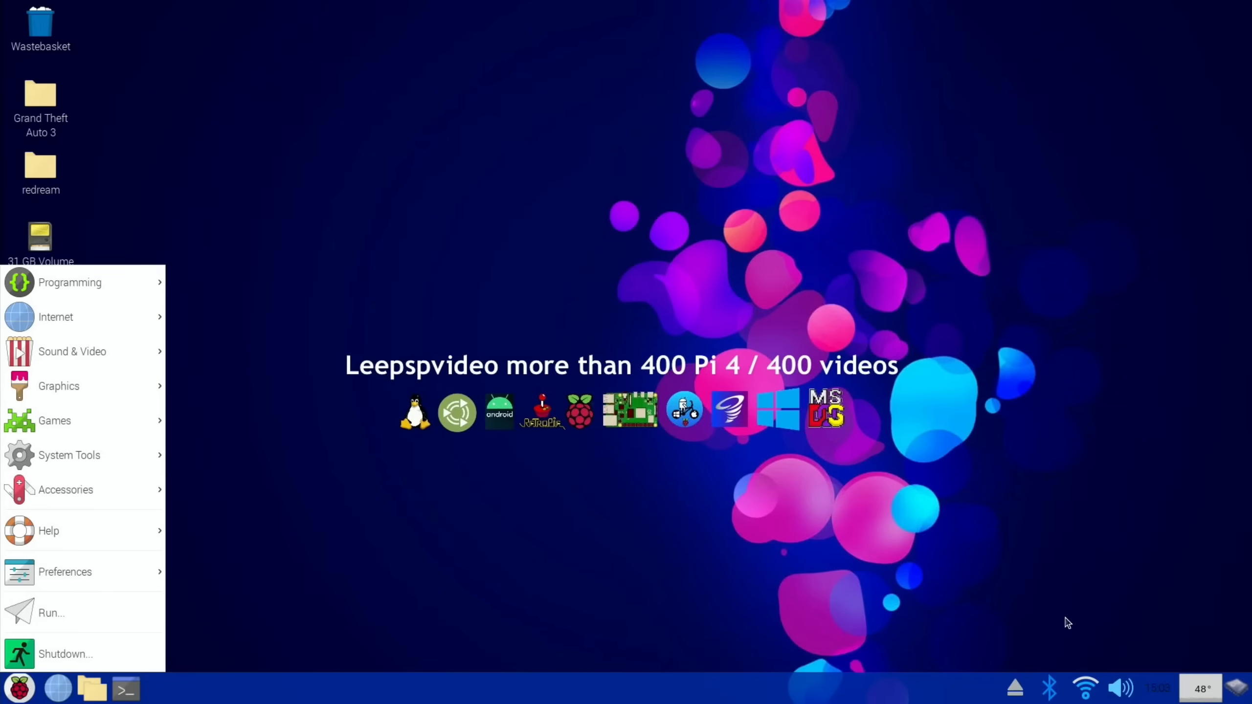
{"action": "mouse_move", "coordinate": [807, 566]}
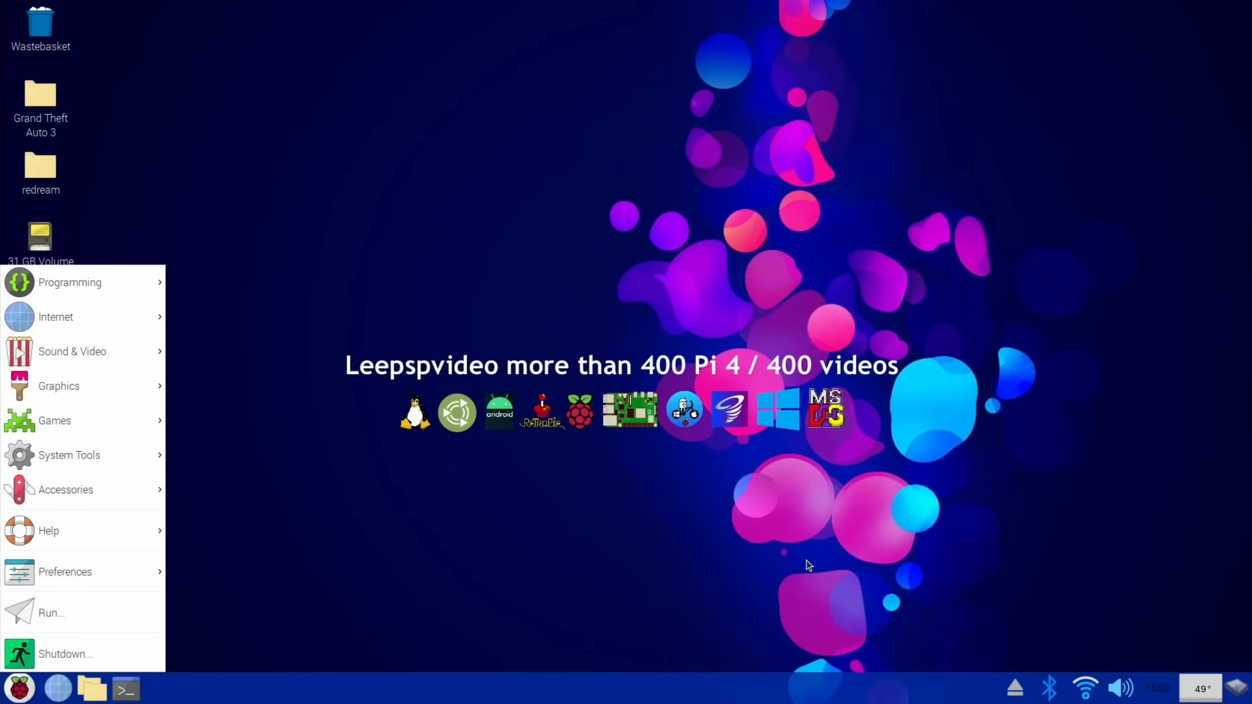
{"action": "left_click", "coordinate": [556, 543]}
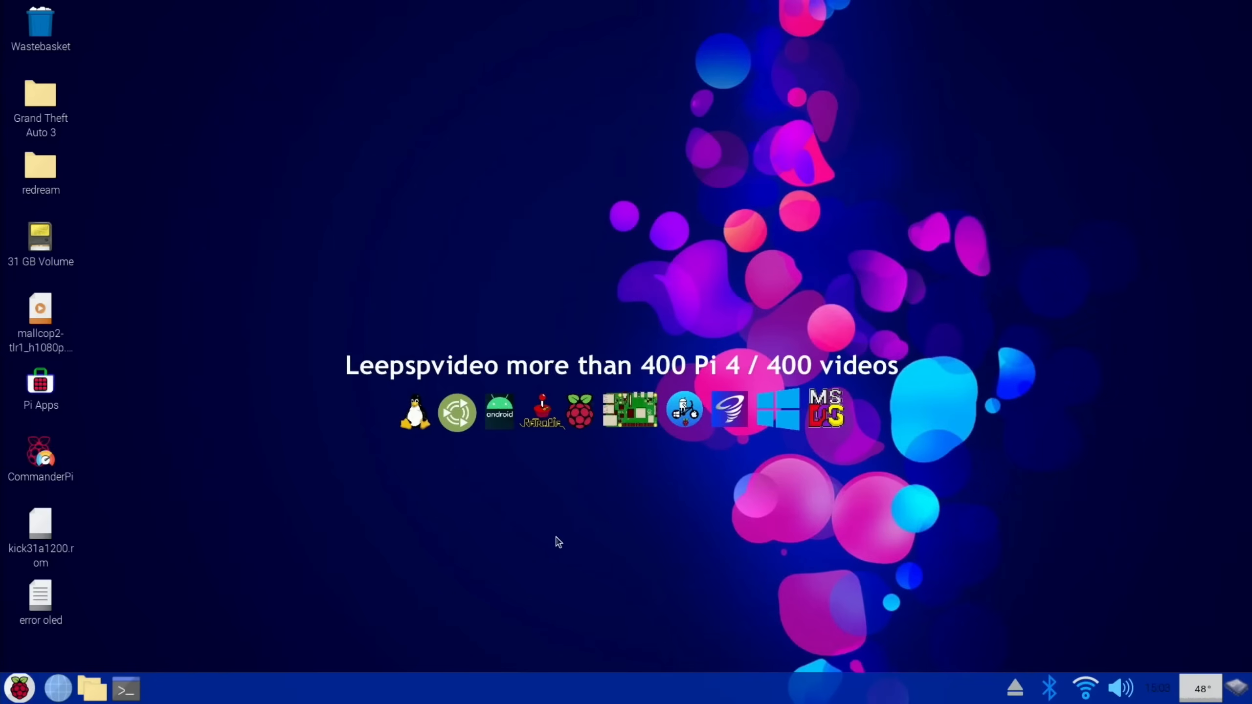
{"action": "mouse_move", "coordinate": [542, 539]}
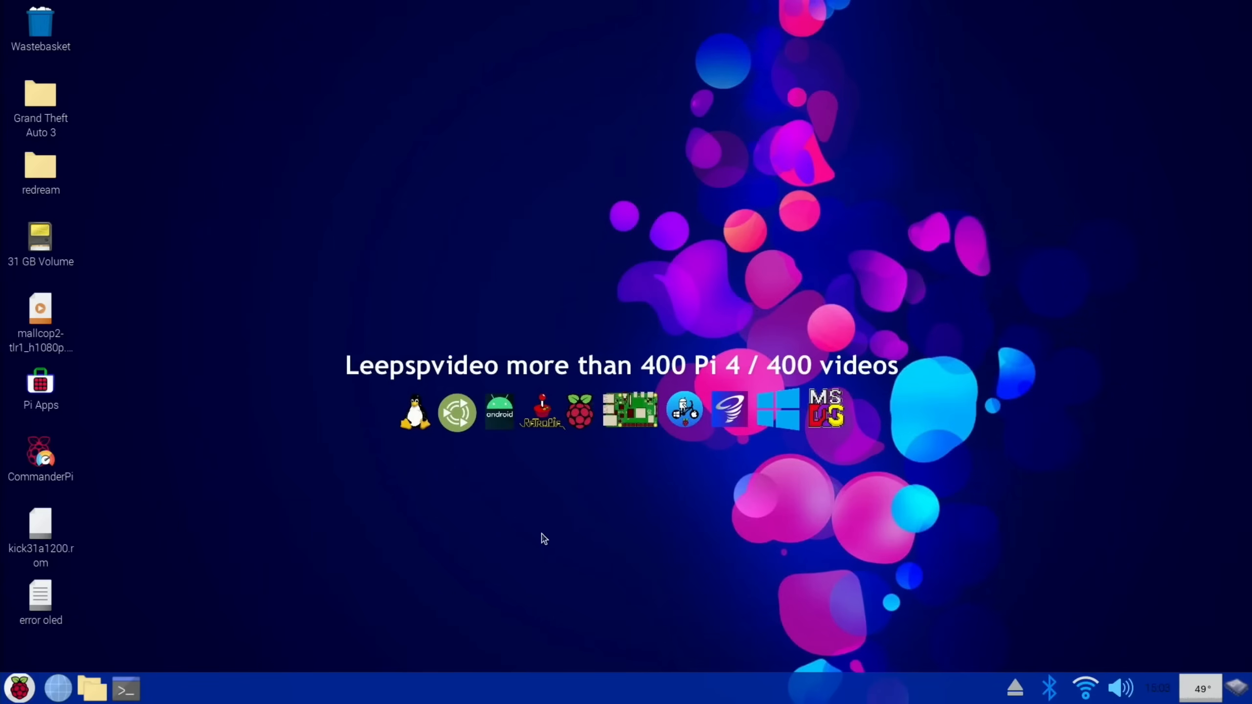
{"action": "left_click", "coordinate": [20, 688]}
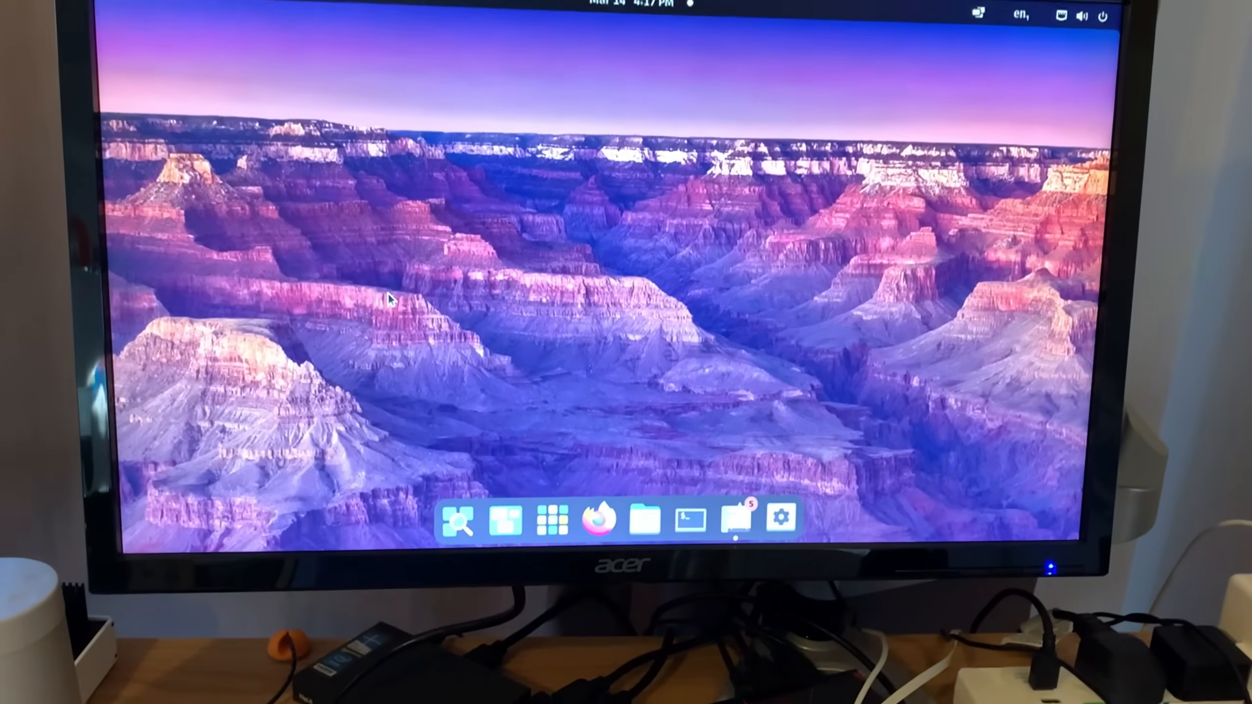
Open Files from the dock, then launch and start Speedball 2 from iGame's game list
{"action": "left_click", "coordinate": [782, 518]}
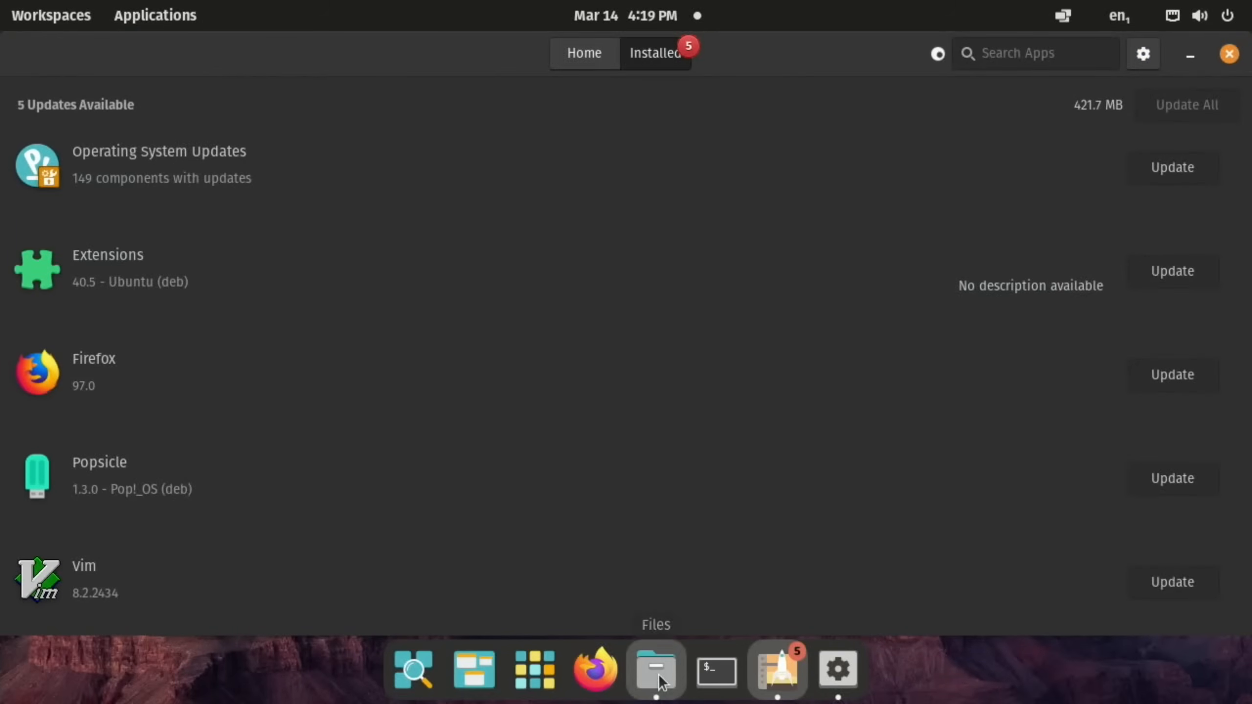
{"action": "left_click", "coordinate": [656, 671]}
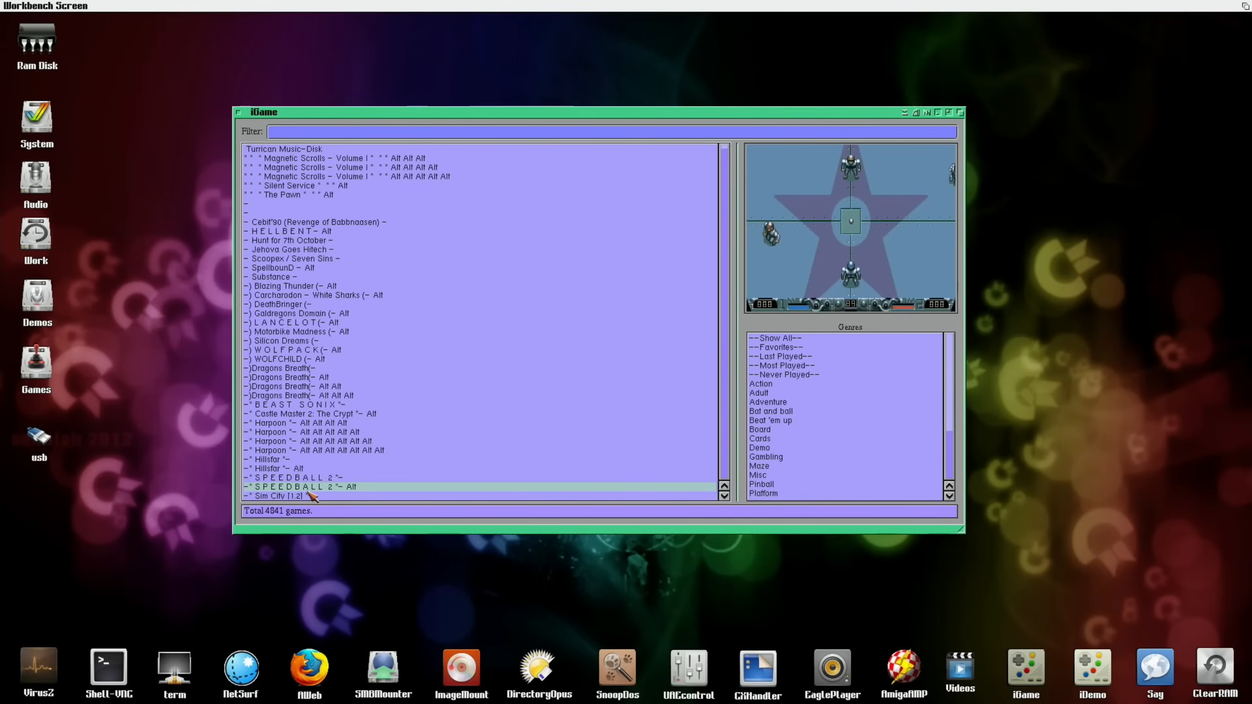
{"action": "double_click", "coordinate": [294, 487]}
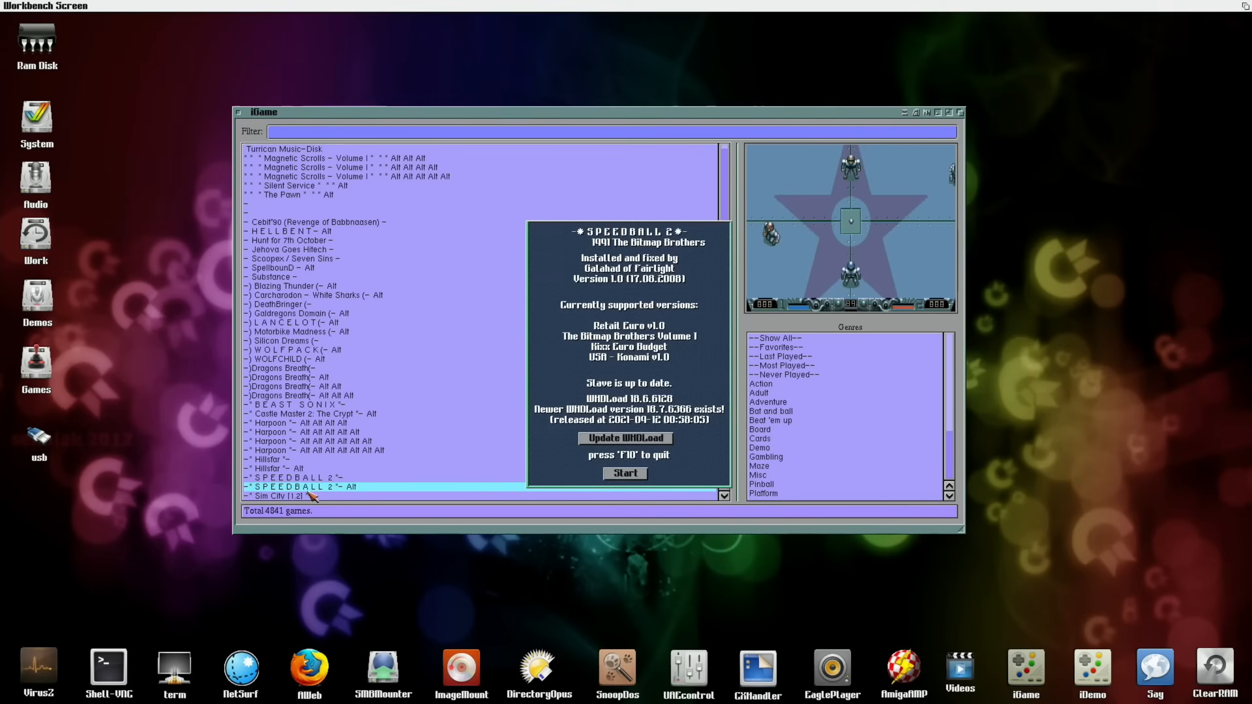
{"action": "left_click", "coordinate": [625, 474]}
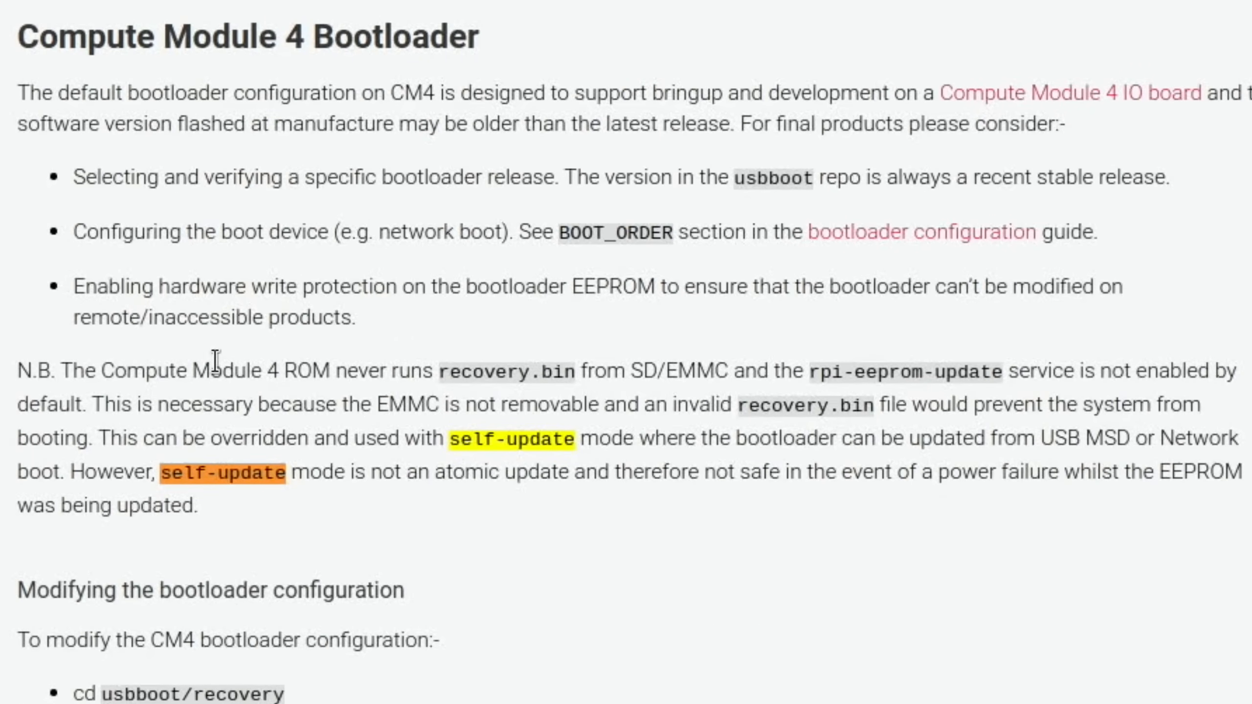
{"action": "mouse_move", "coordinate": [522, 369]}
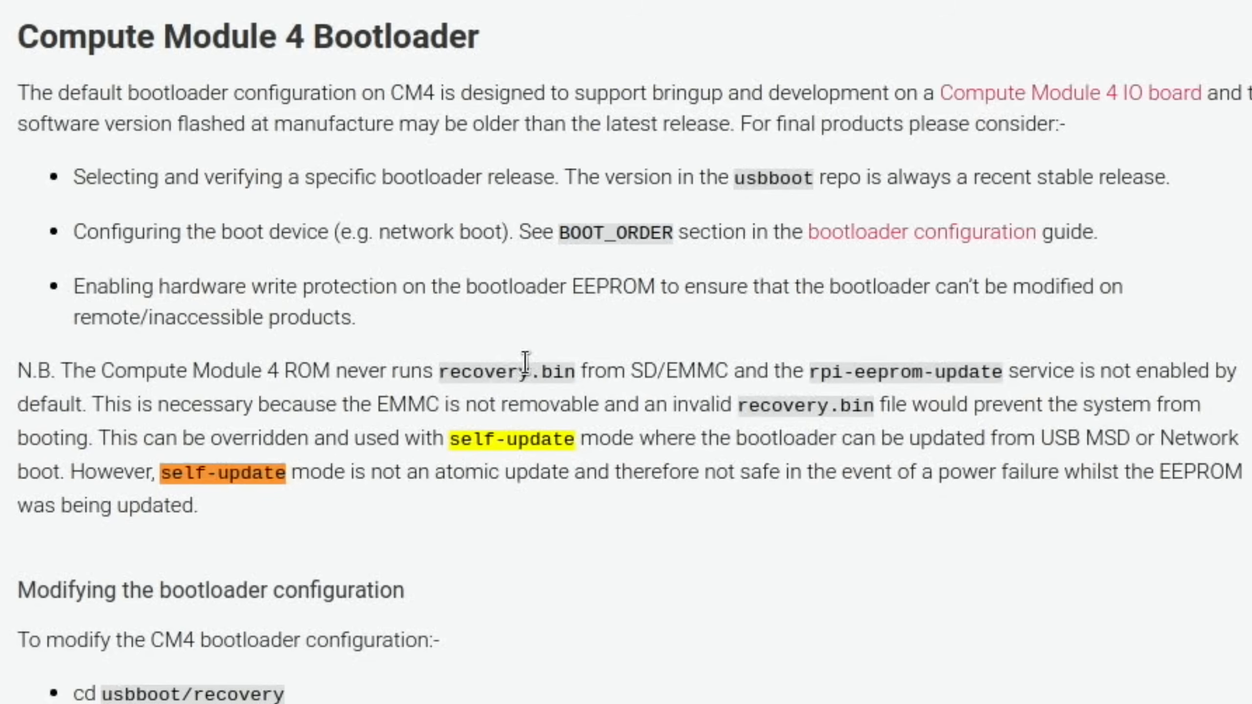
{"action": "mouse_move", "coordinate": [869, 369]}
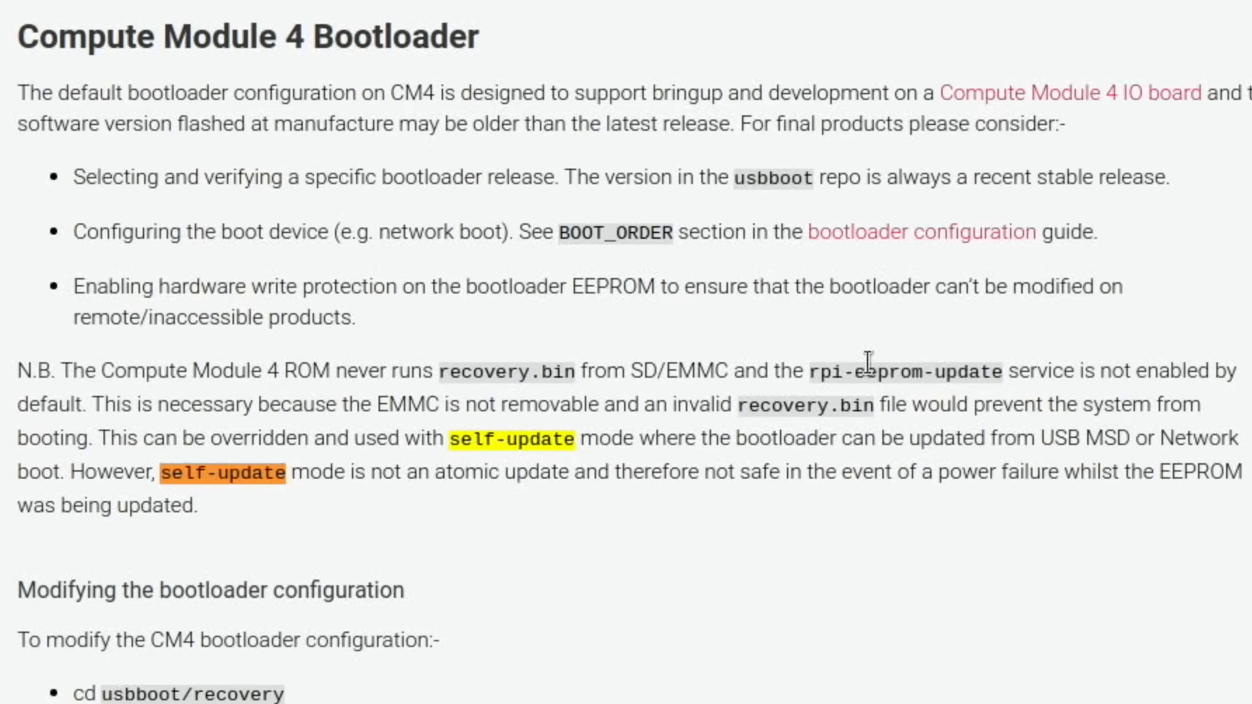
{"action": "mouse_move", "coordinate": [1114, 373]}
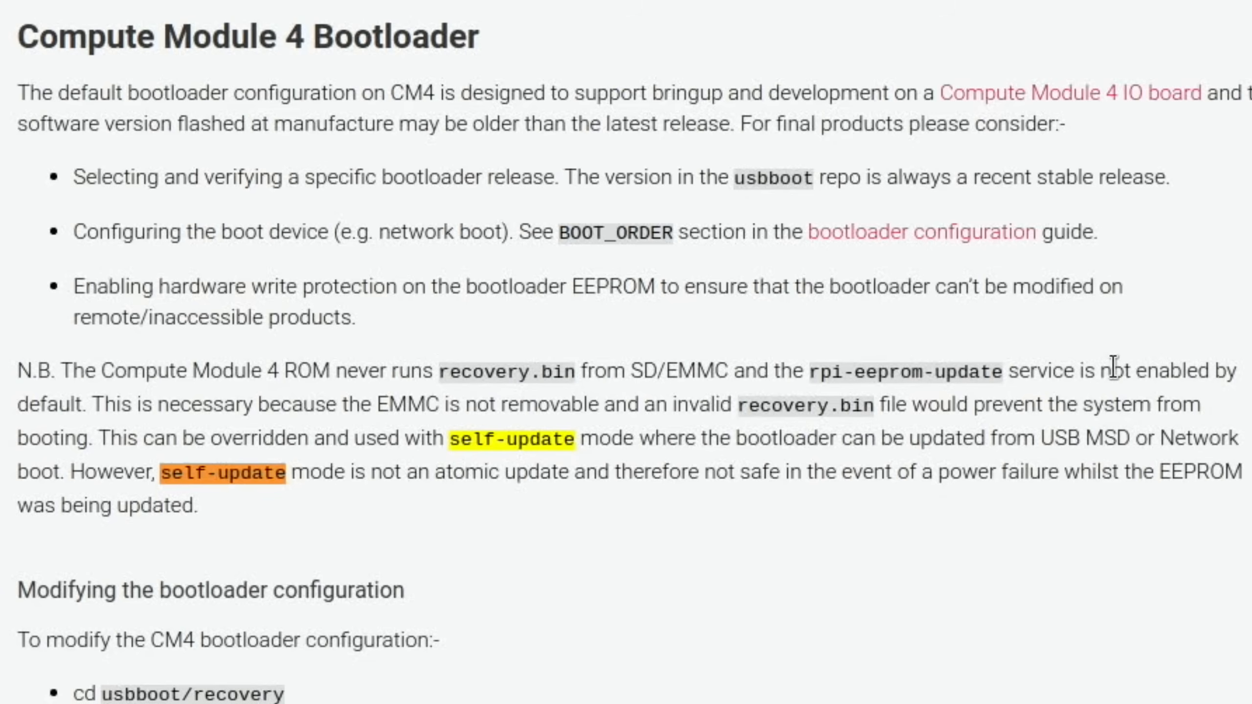
{"action": "mouse_move", "coordinate": [426, 430]}
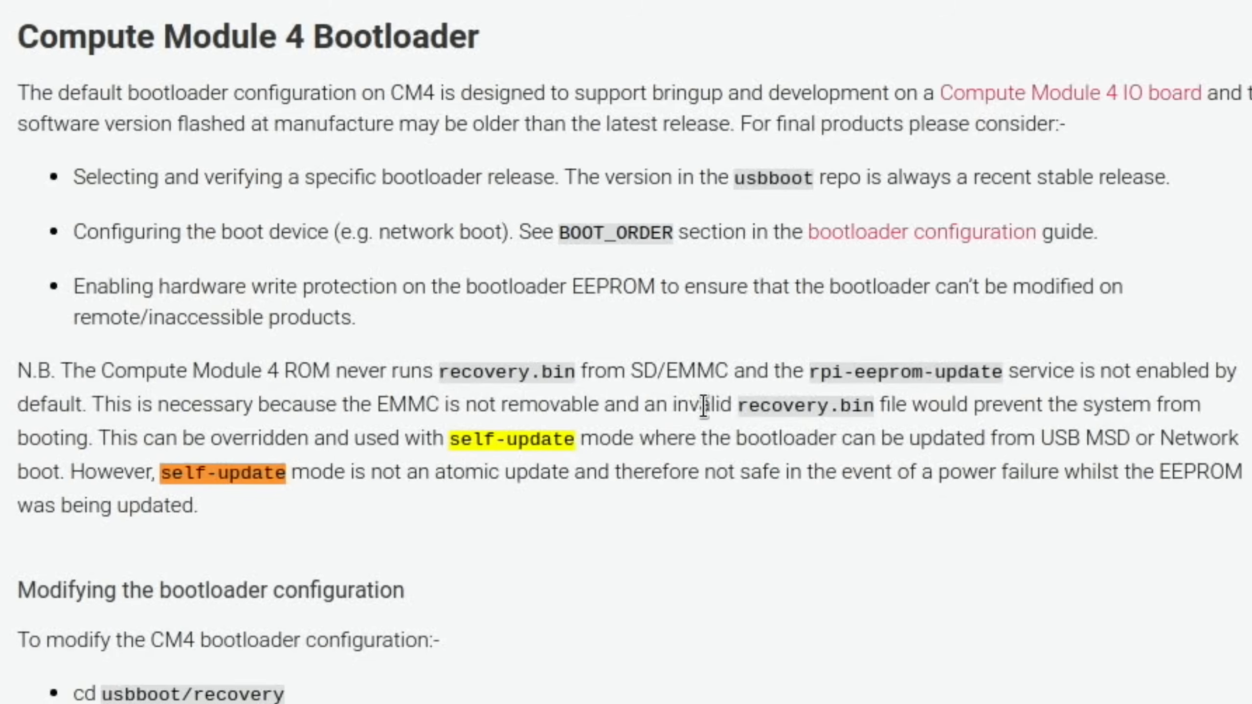
{"action": "mouse_move", "coordinate": [1000, 403]}
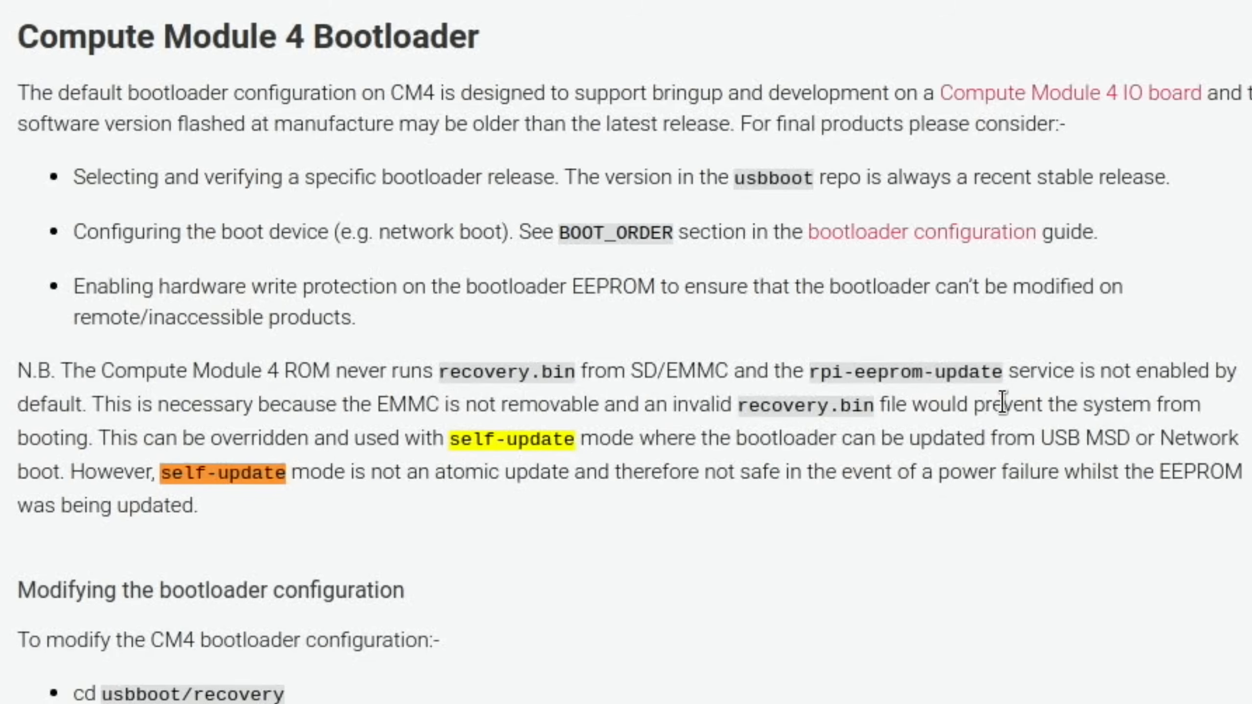
{"action": "mouse_move", "coordinate": [297, 448]}
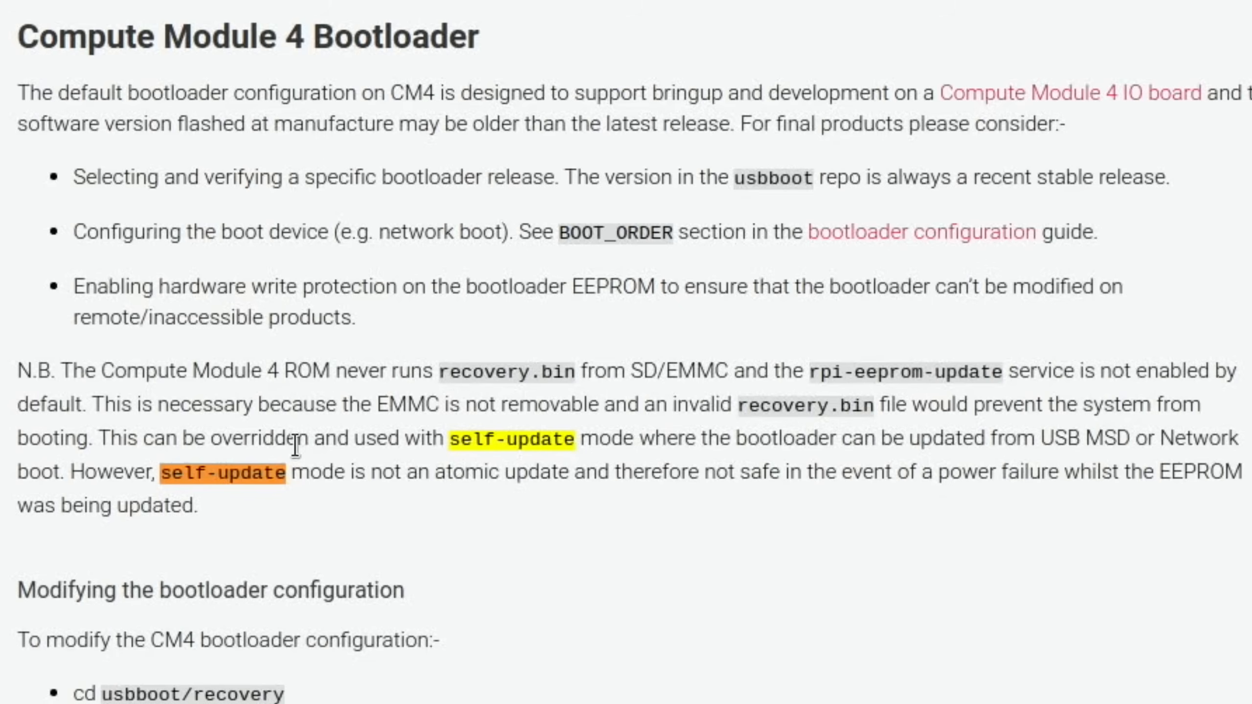
{"action": "mouse_move", "coordinate": [183, 432]}
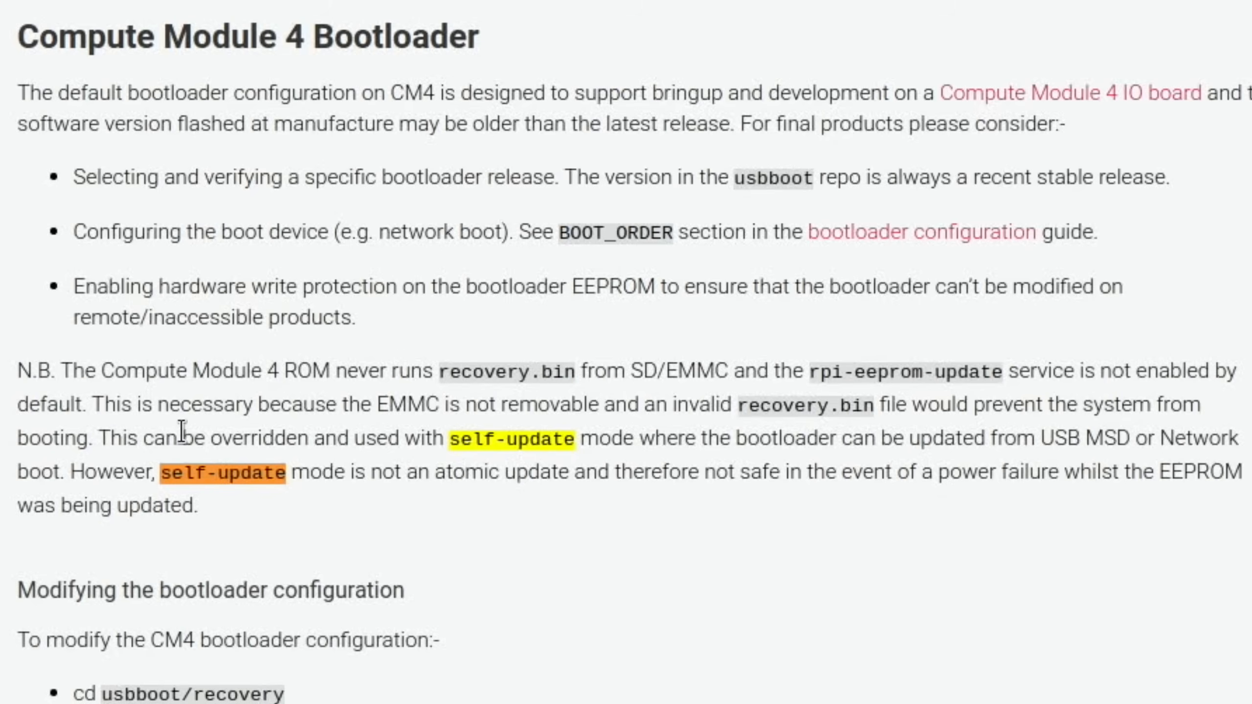
{"action": "mouse_move", "coordinate": [392, 430]}
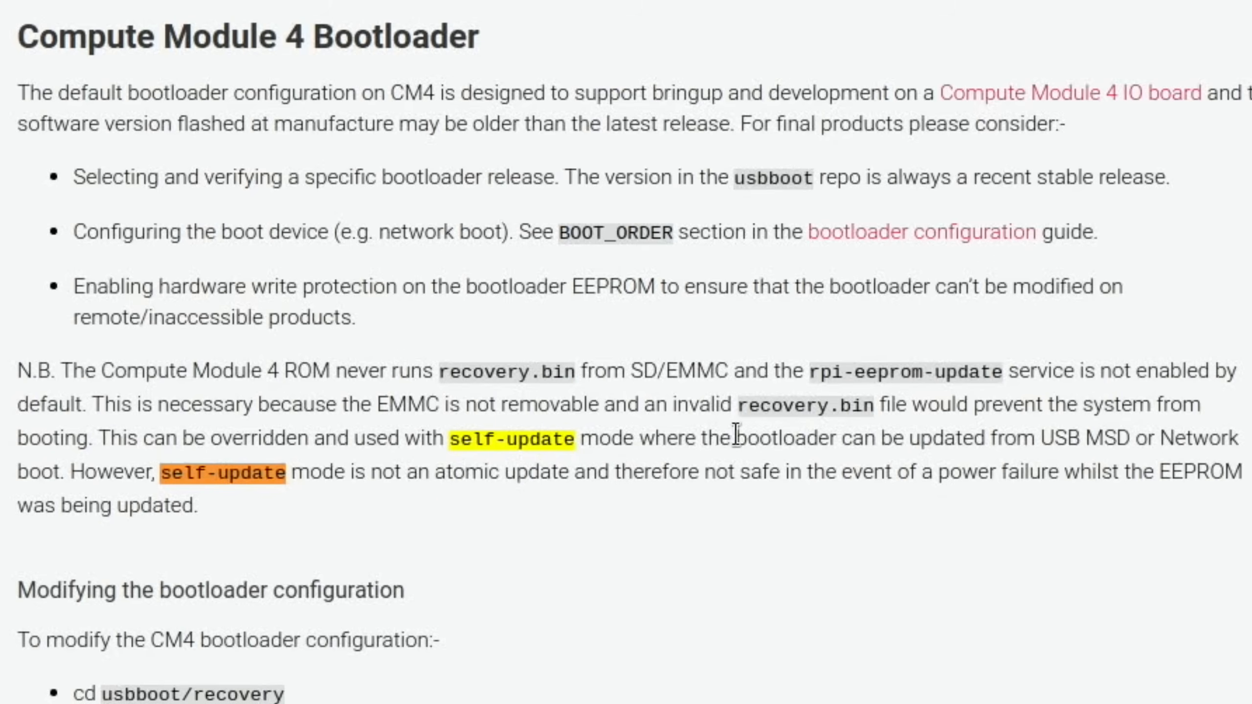
{"action": "mouse_move", "coordinate": [395, 447]}
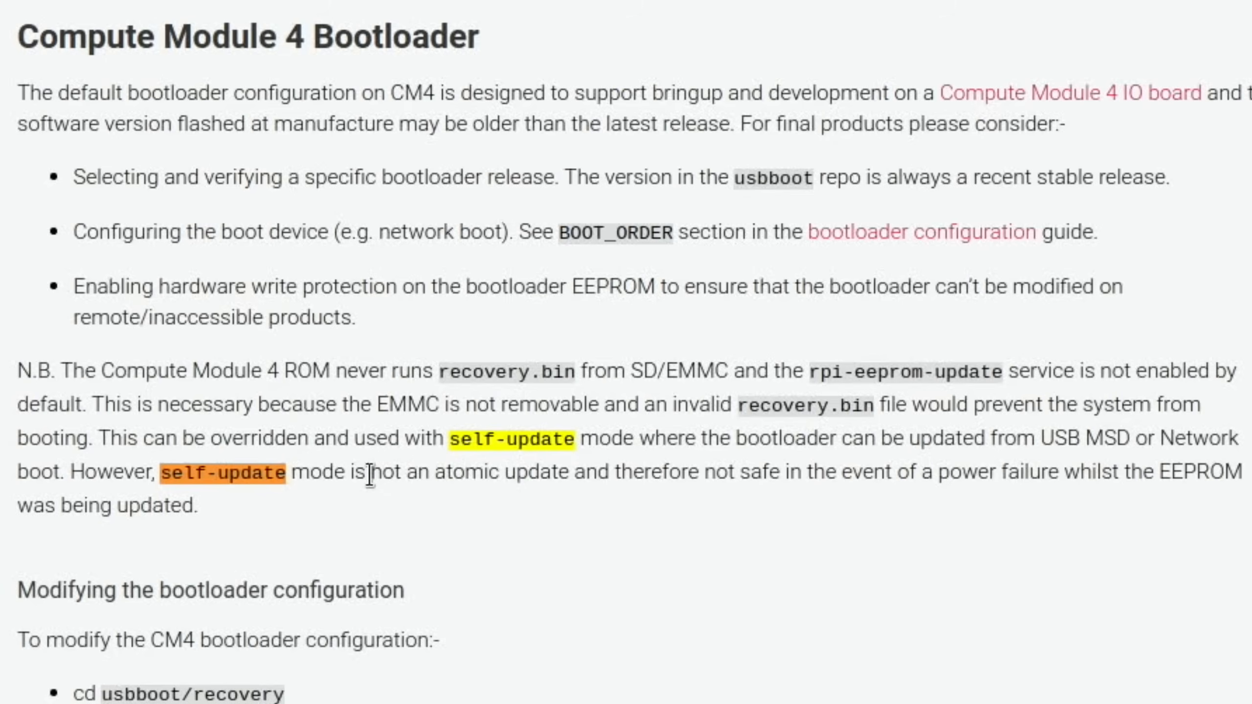
{"action": "mouse_move", "coordinate": [537, 510]}
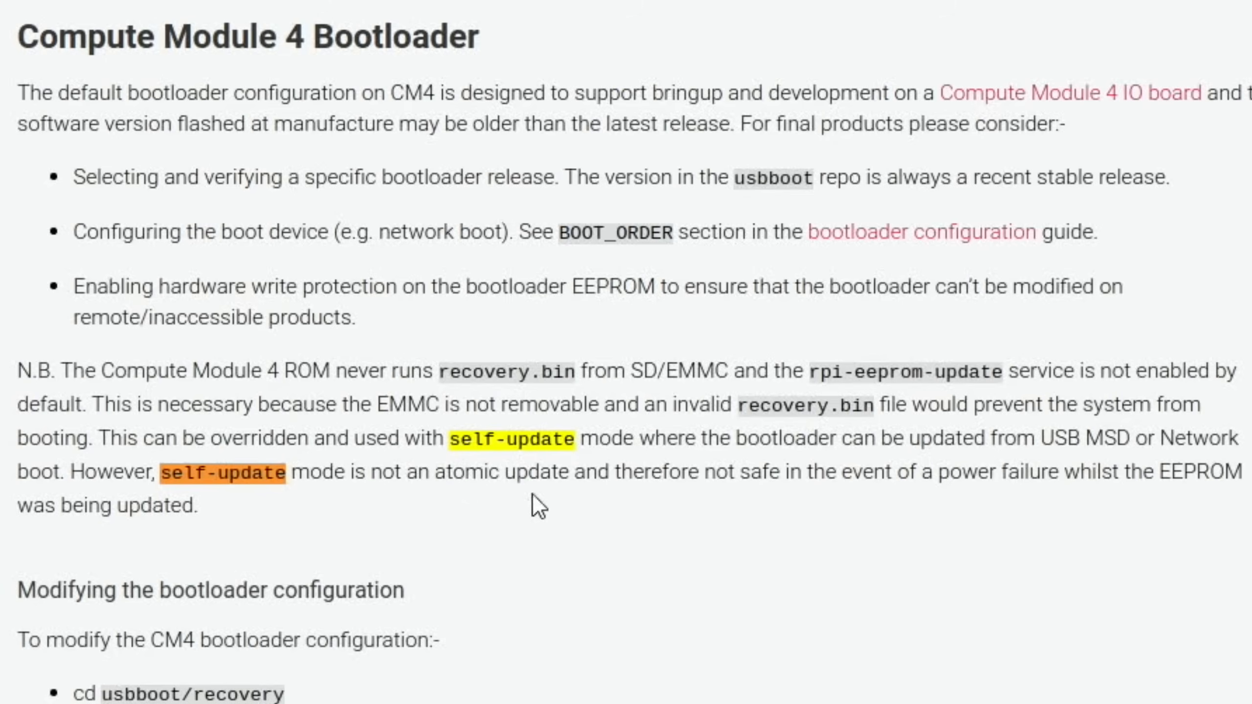
{"action": "mouse_move", "coordinate": [1007, 518]}
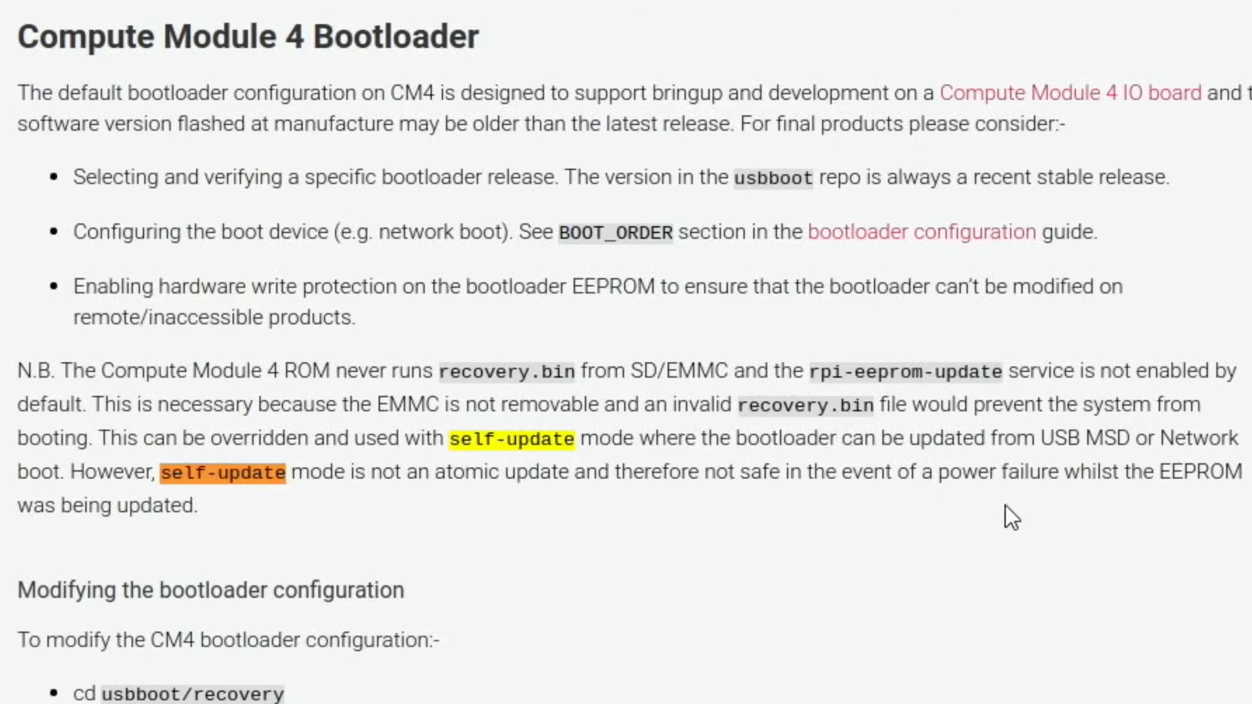
{"action": "mouse_move", "coordinate": [722, 471]}
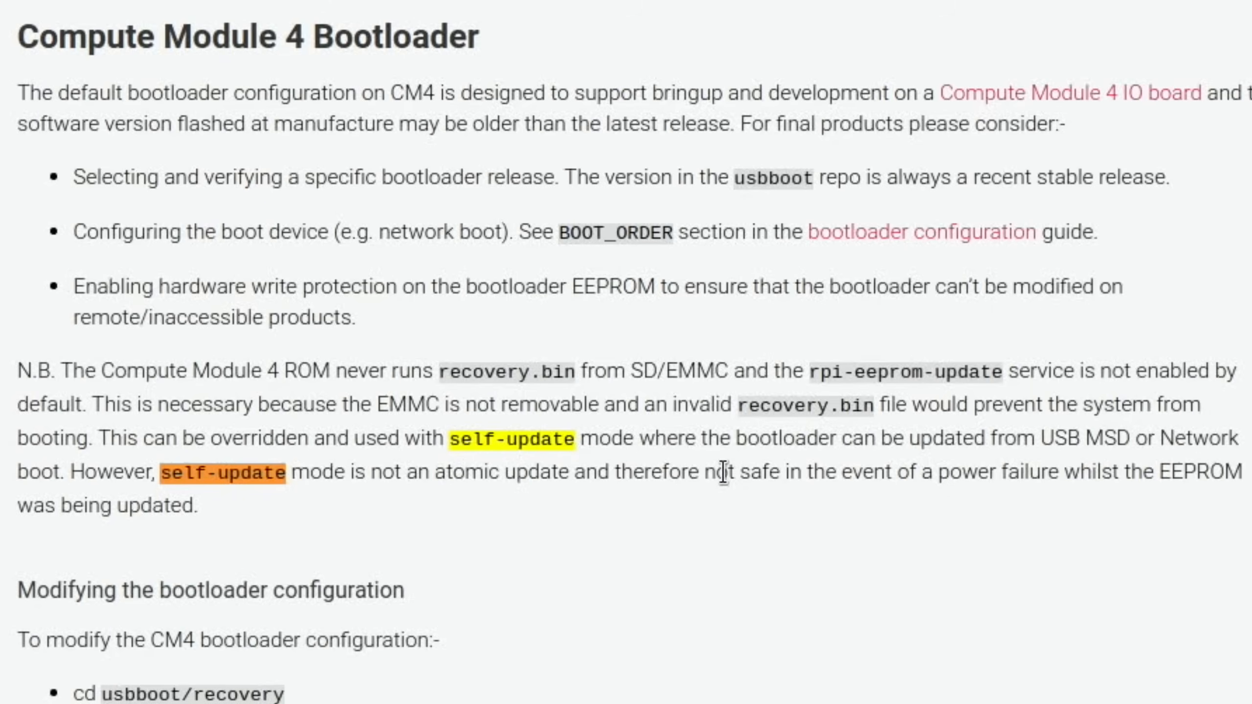
{"action": "mouse_move", "coordinate": [498, 563]}
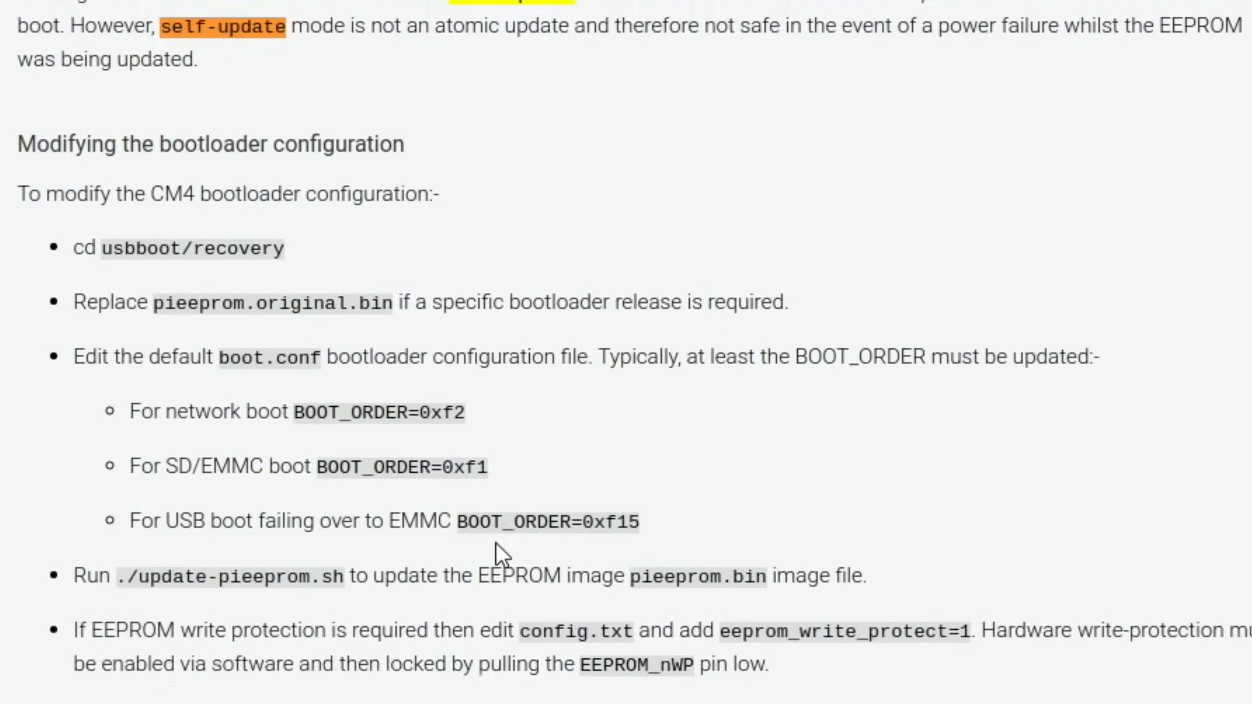
Scroll past the BOOT_ORDER options to the rpiboot -d step for flashing pieeprom.bin
{"action": "scroll", "scroll_direction": "down", "scroll_amount": 3}
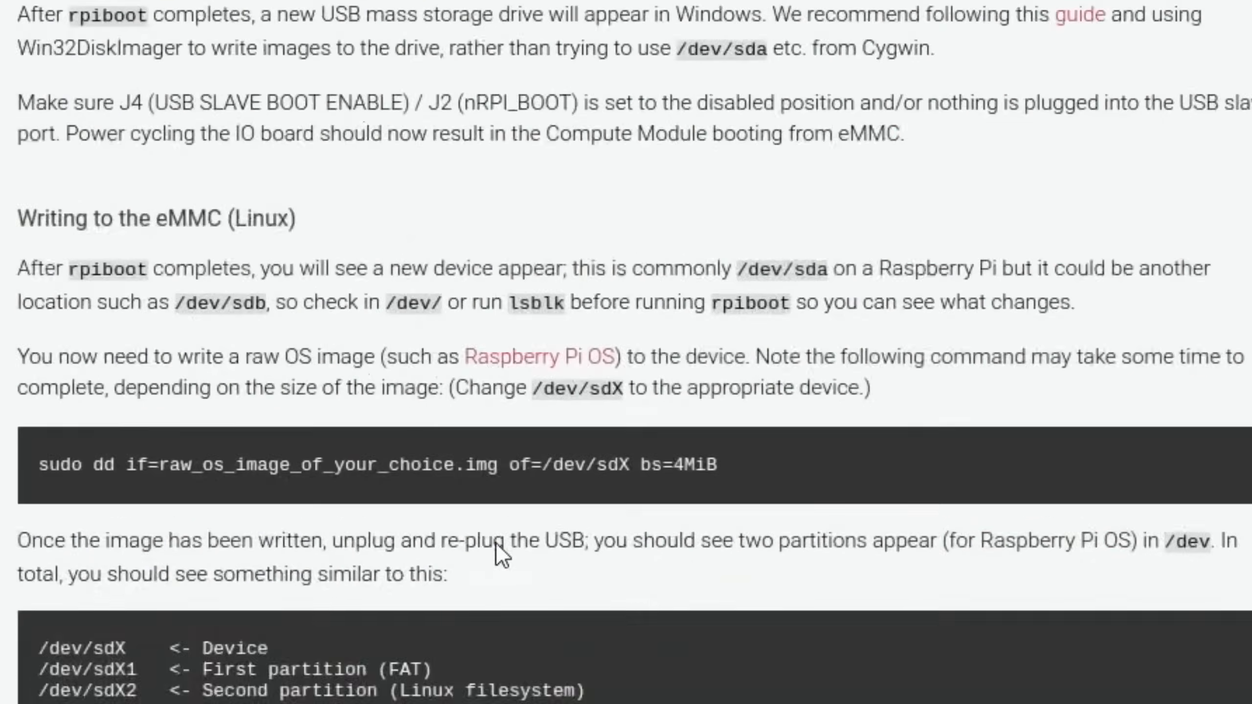
{"action": "scroll", "scroll_direction": "down", "scroll_amount": 3}
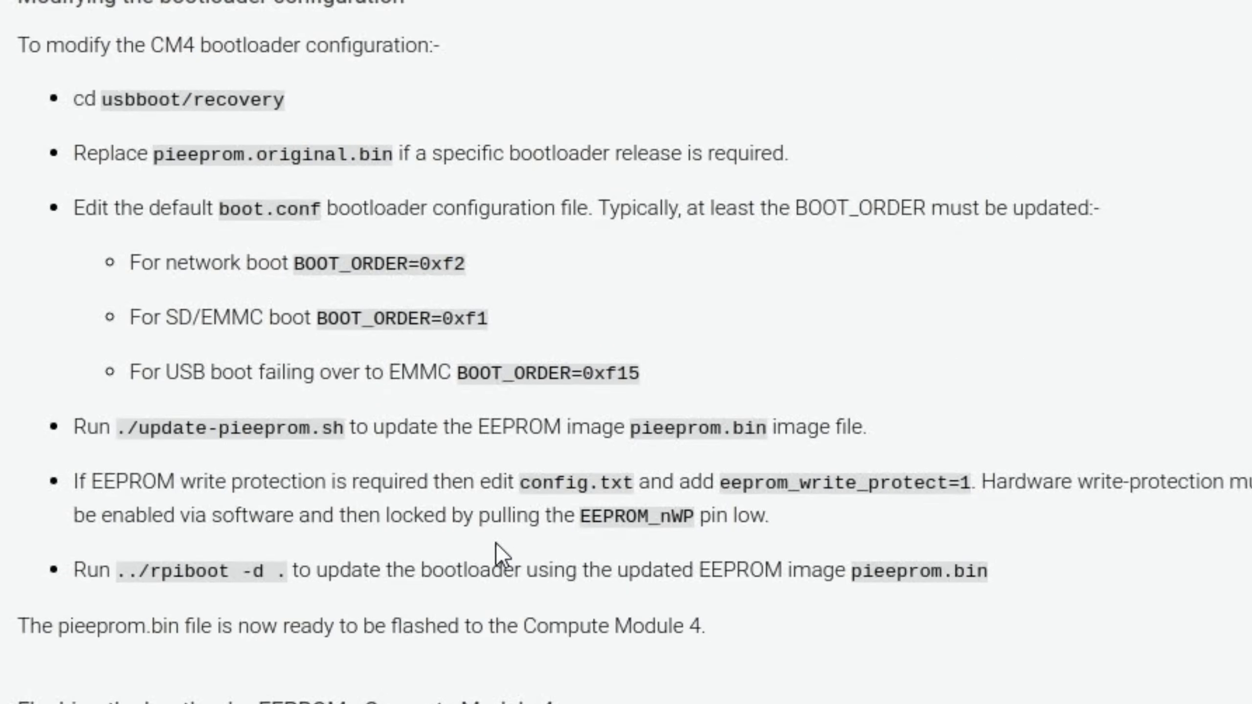